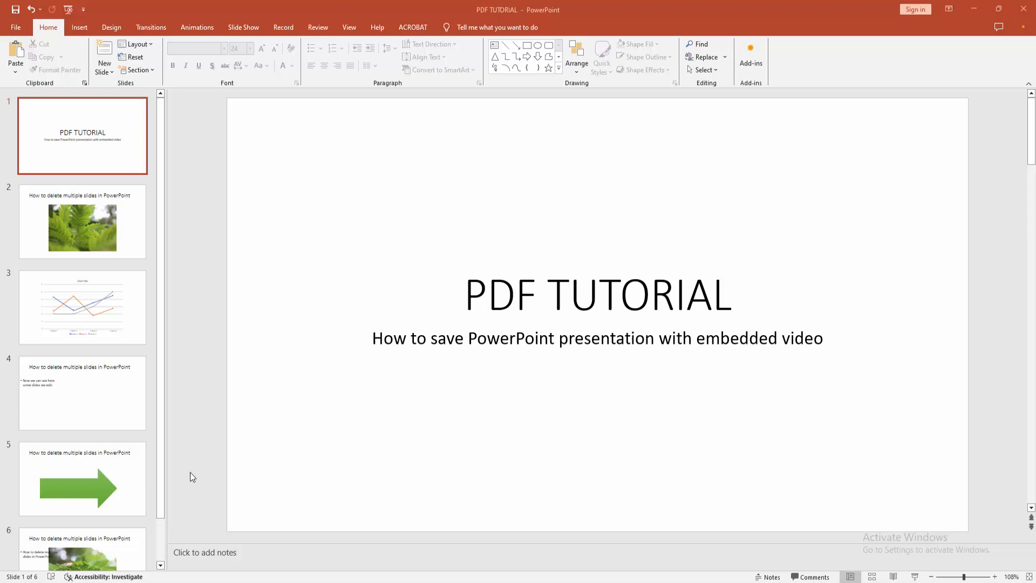
# Display slide 3 with the three-series line chart.
pyautogui.click(82, 307)
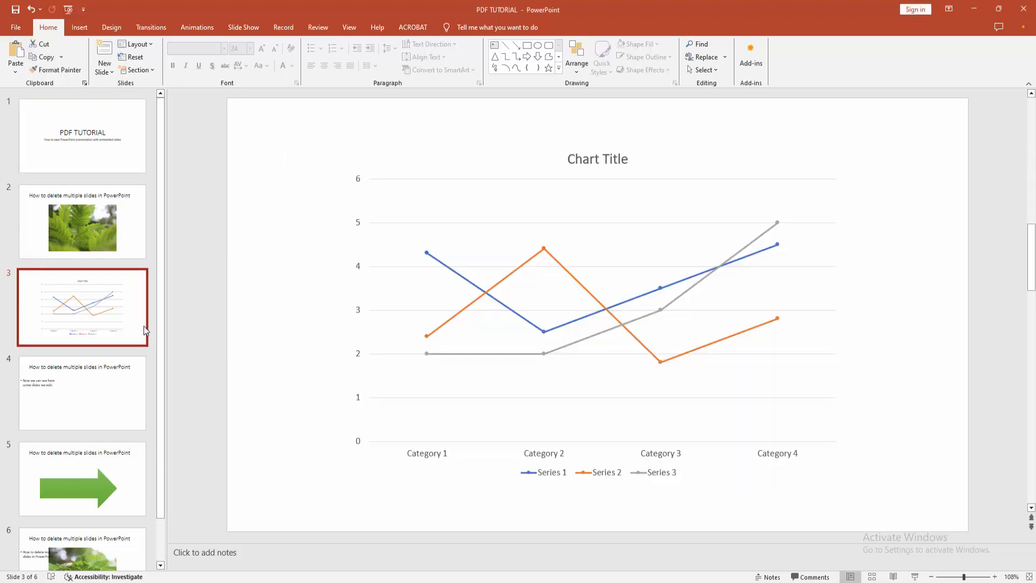
# Review the bullet, chart and green-arrow slides, then go to Backstage view.
pyautogui.click(82, 393)
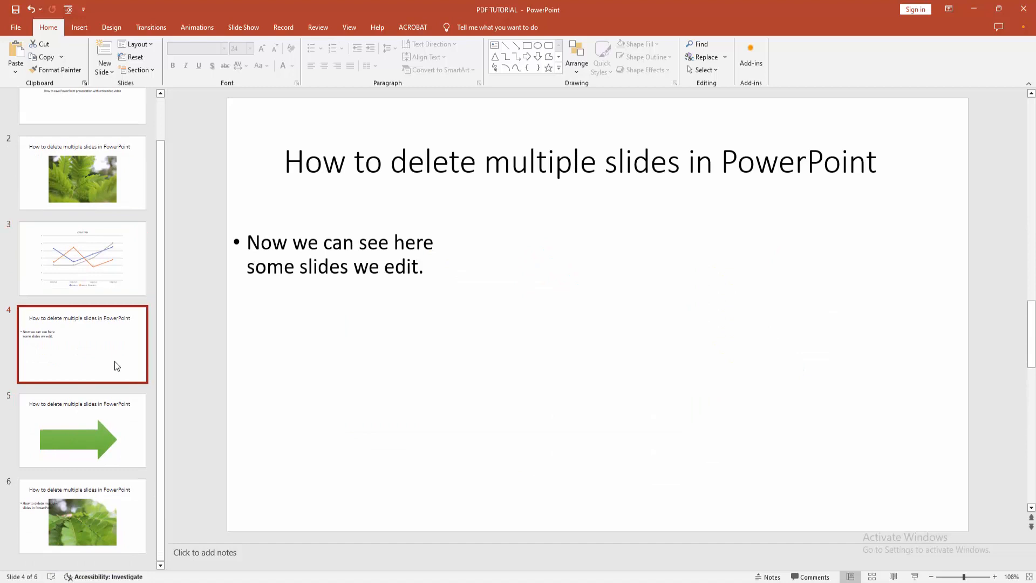
pyautogui.click(82, 258)
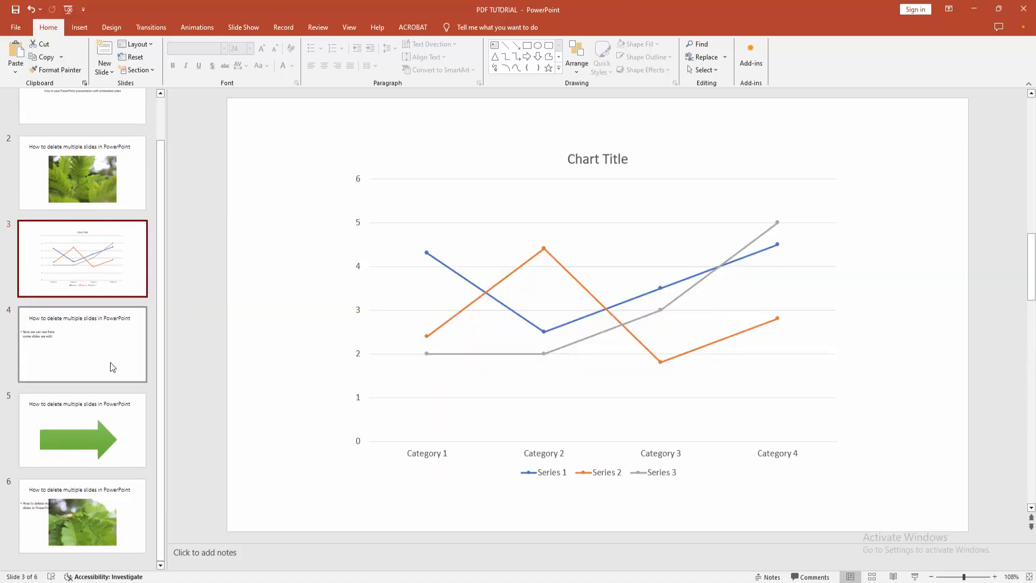
pyautogui.click(82, 430)
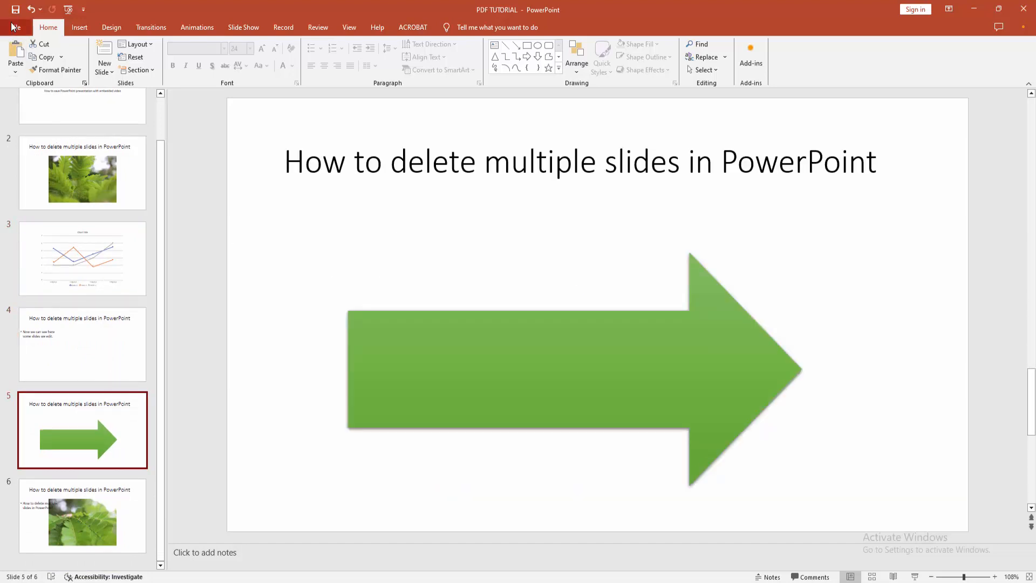
pyautogui.click(15, 27)
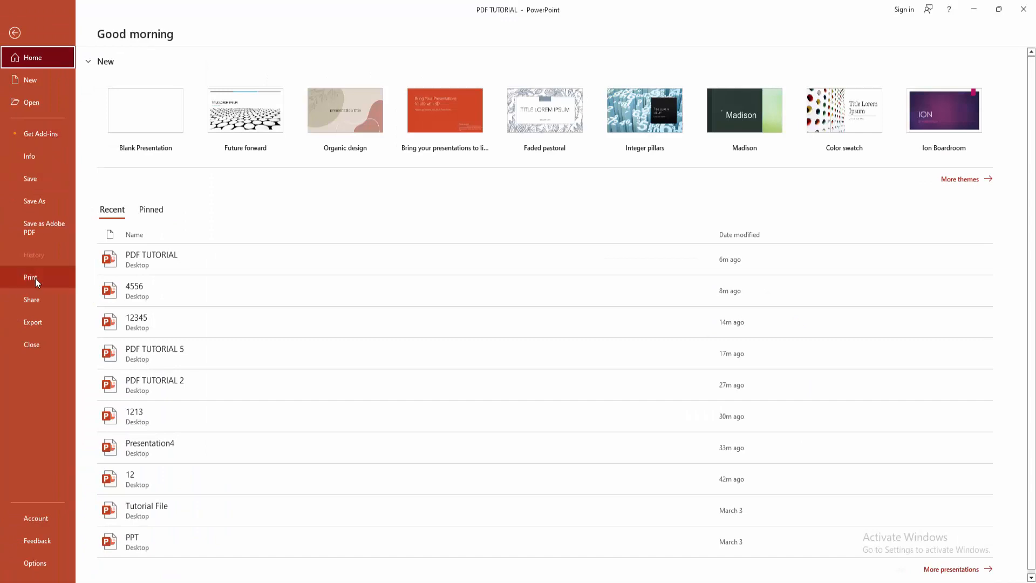
# Choose Export and Create a Video to show the Full HD video options.
pyautogui.click(33, 321)
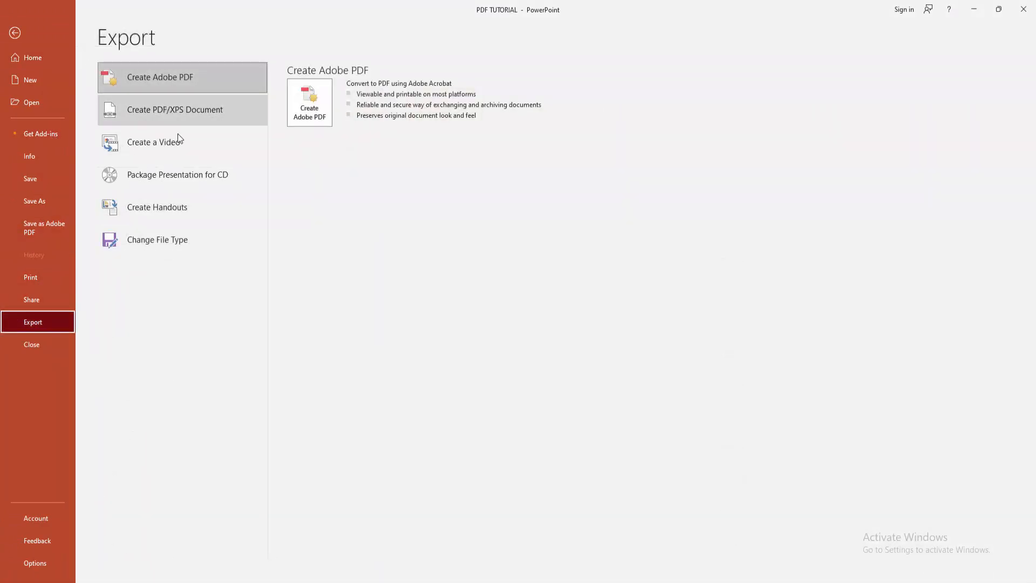
pyautogui.click(155, 141)
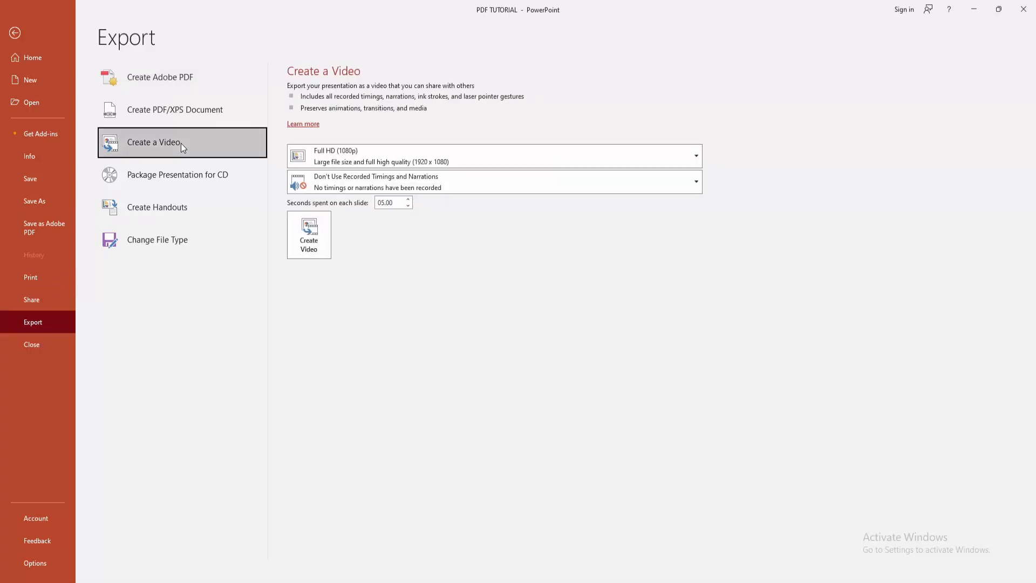
pyautogui.moveTo(307, 97)
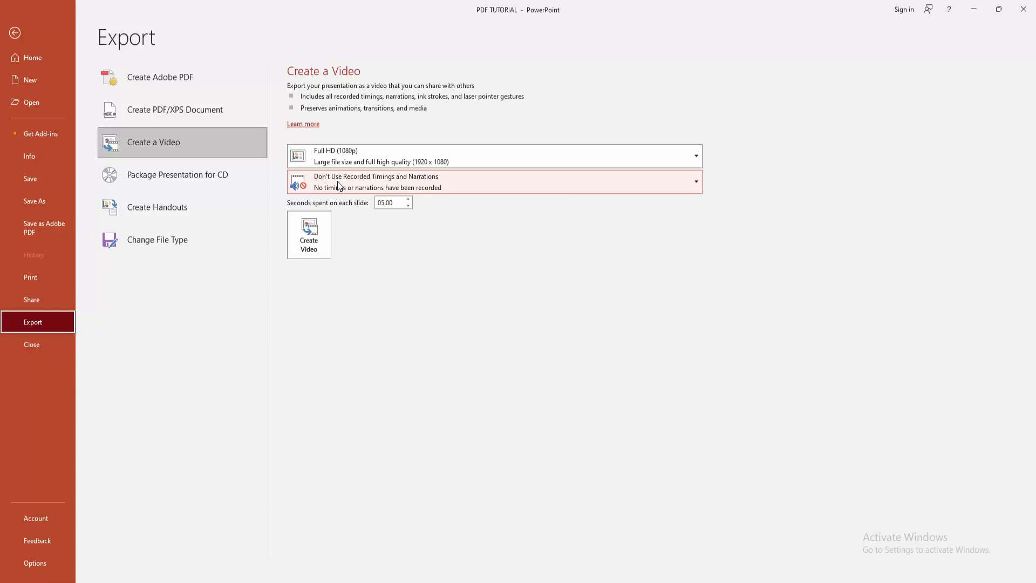
pyautogui.click(494, 155)
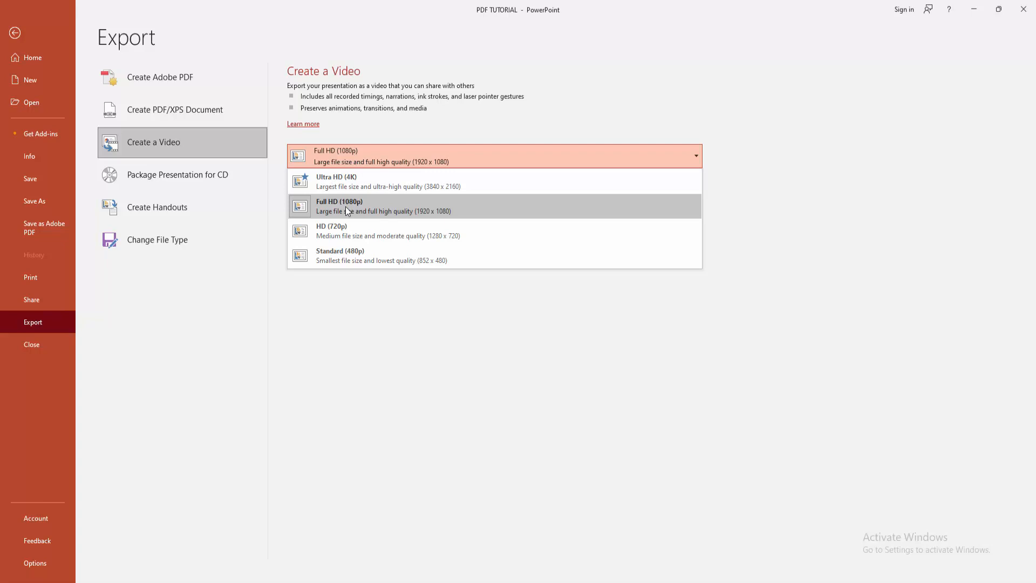
pyautogui.moveTo(371, 230)
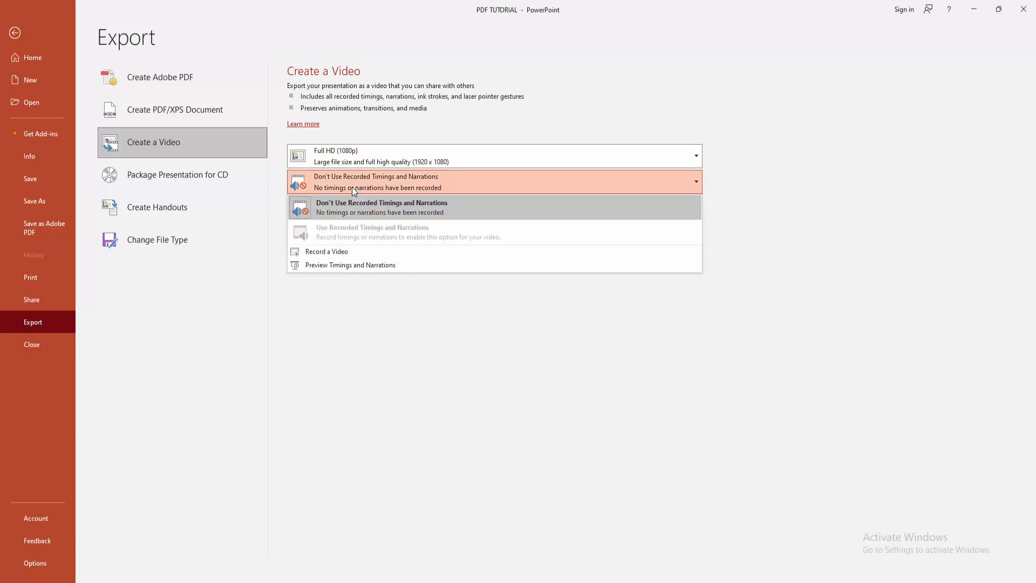
pyautogui.click(381, 207)
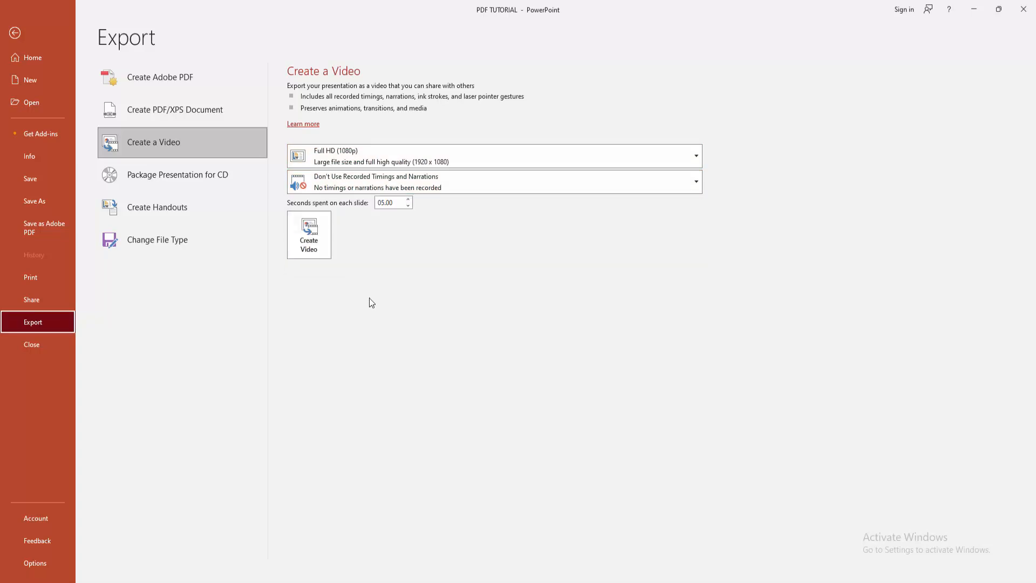
pyautogui.moveTo(308, 235)
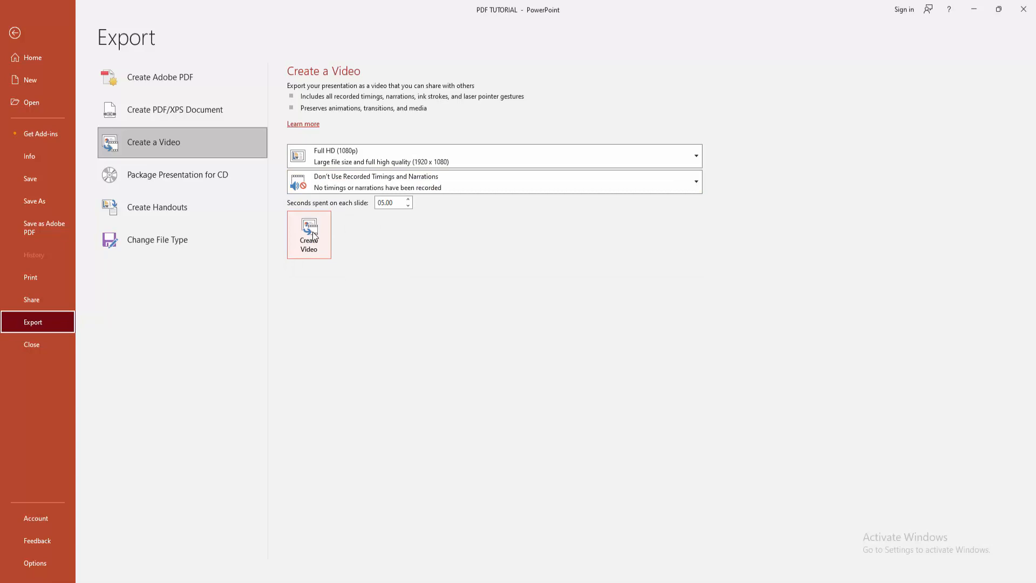
# Save the video as 0000.mp4 on the Desktop, accepting the no-audio warning.
pyautogui.click(15, 33)
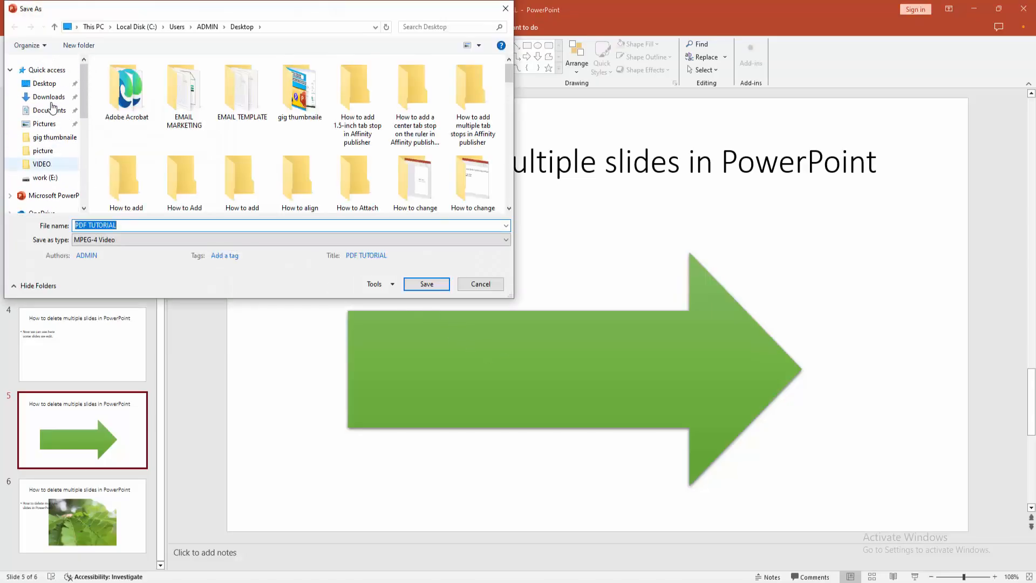
pyautogui.click(44, 83)
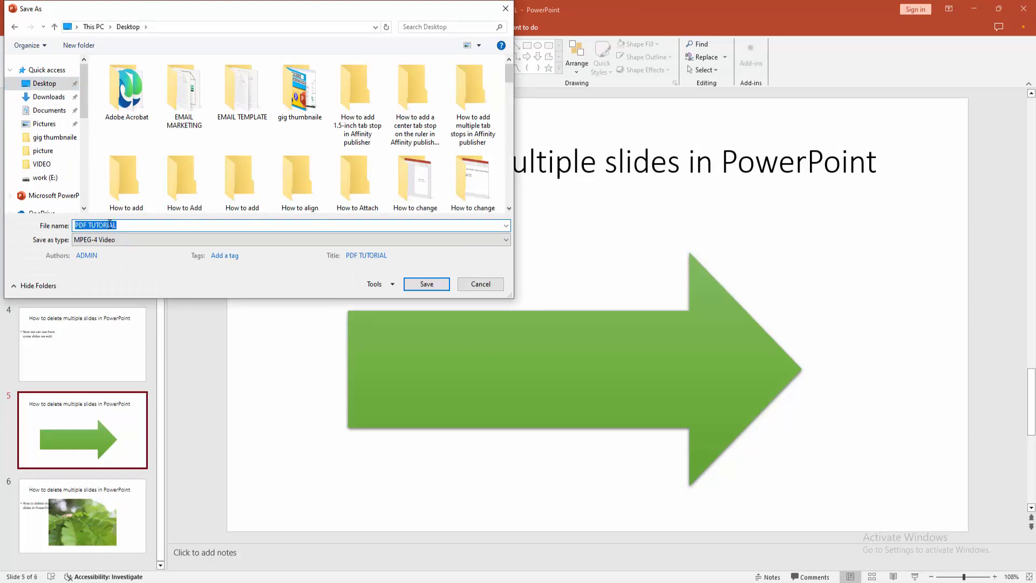
pyautogui.write('0000')
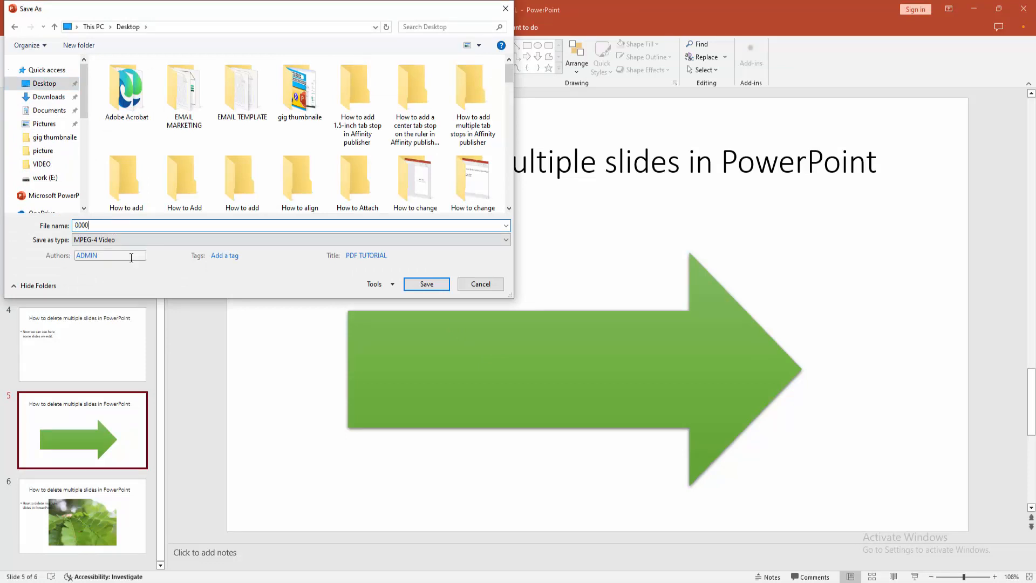
pyautogui.click(426, 284)
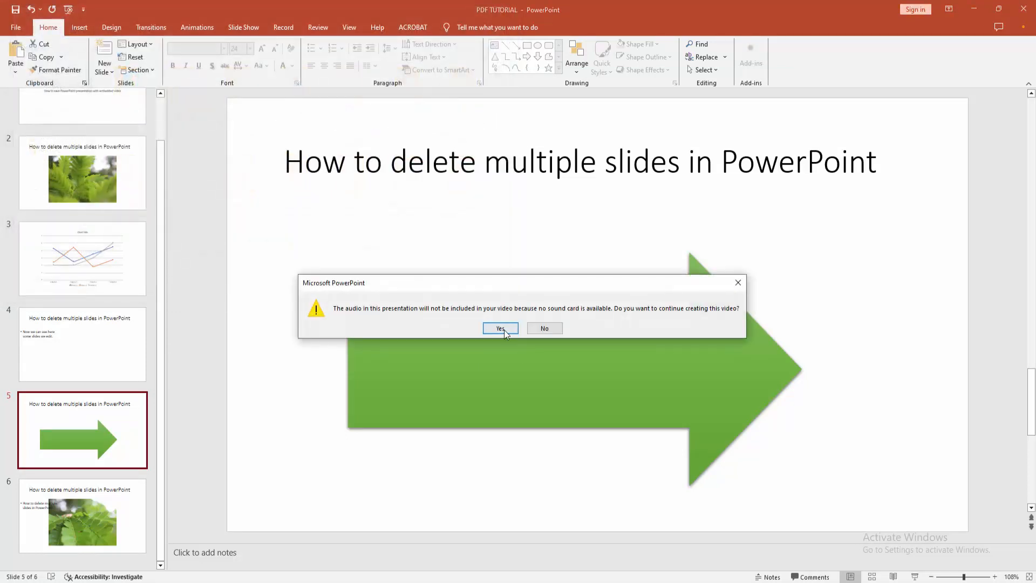
pyautogui.click(500, 329)
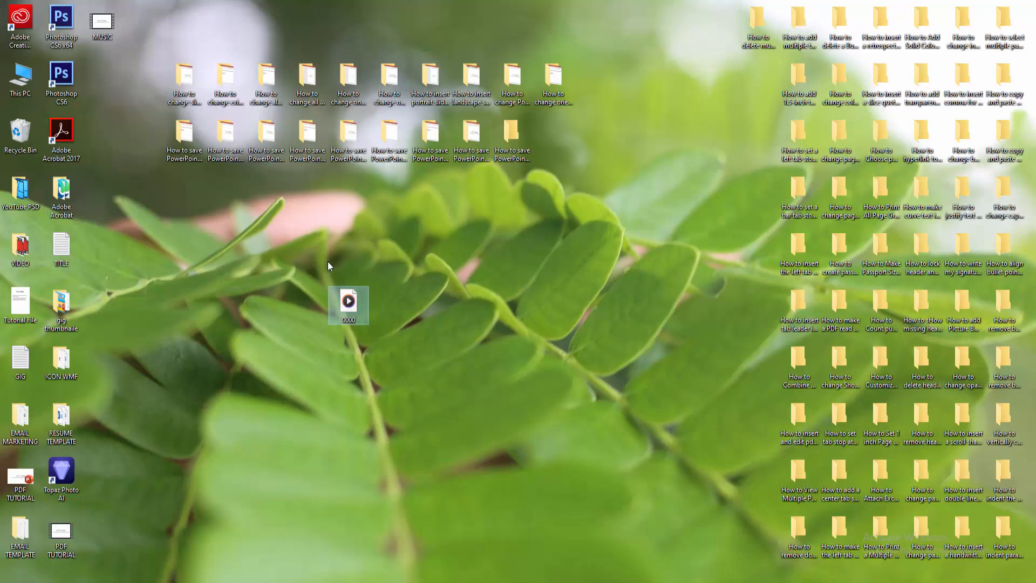
pyautogui.moveTo(311, 293)
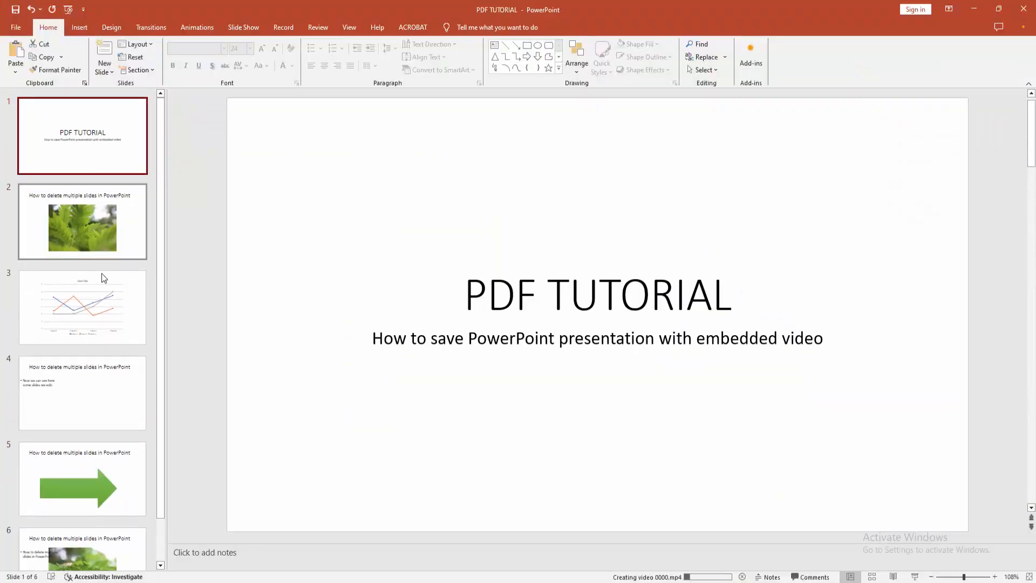
# Show slide 3's line chart while 0000.mp4 is still rendering.
pyautogui.click(82, 306)
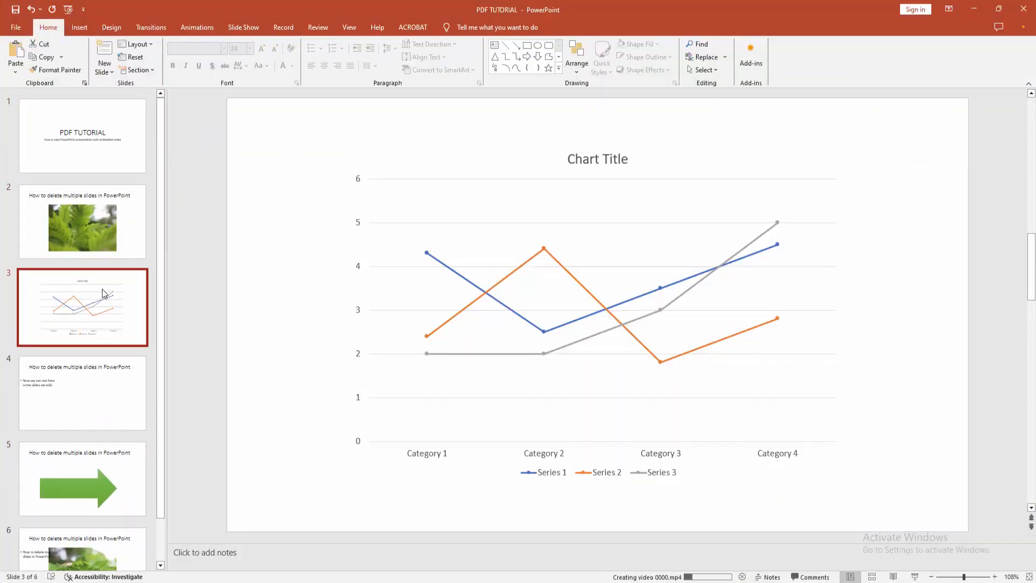